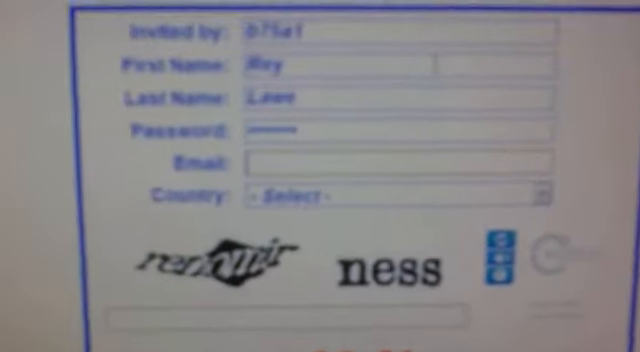
type("reylawe")
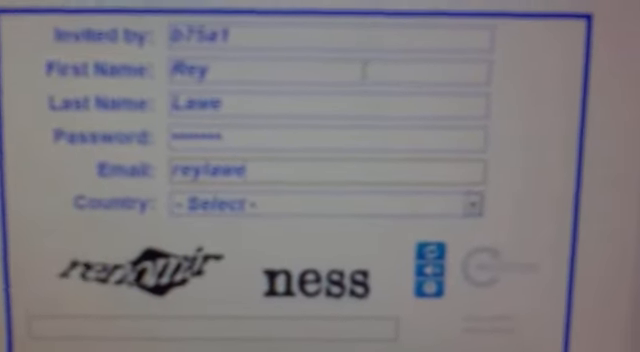